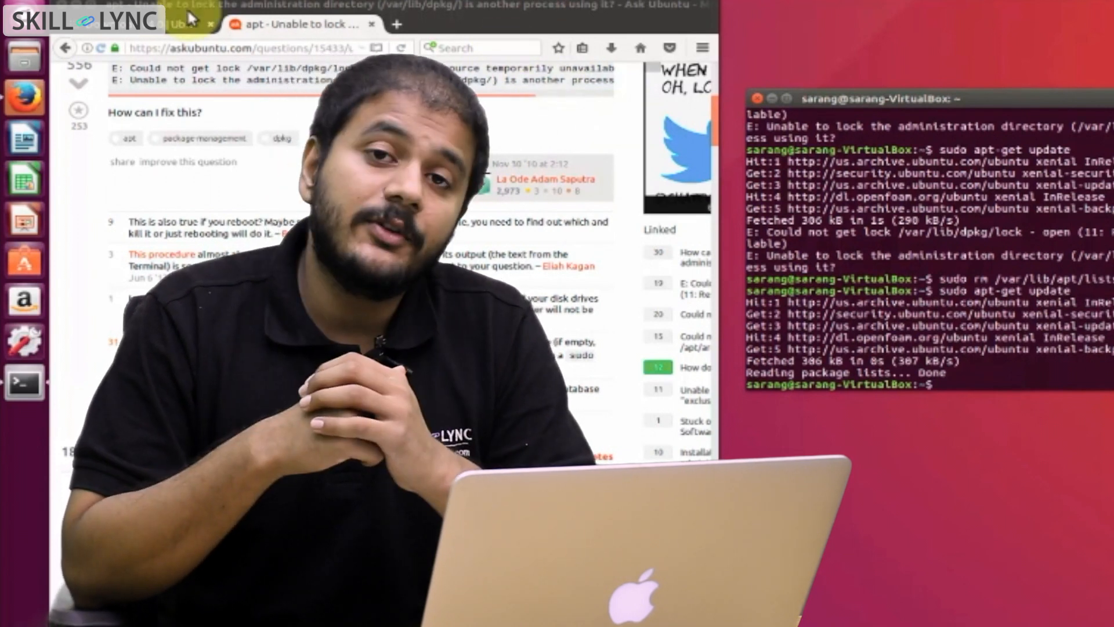
Switch to the 'Download v4.0 | Ubuntu | OpenFOAM' tab in Firefox.
{"action": "left_click", "coordinate": [174, 25]}
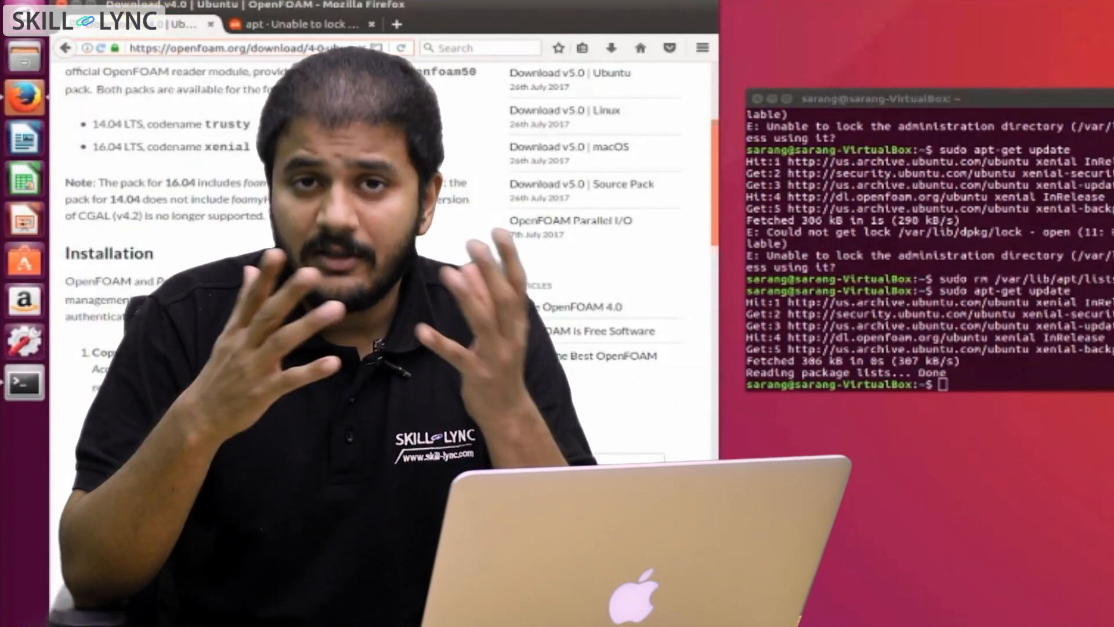
Scroll the OpenFOAM download page past Installation to the user configuration section.
{"action": "scroll", "scroll_direction": "down", "scroll_amount": 3}
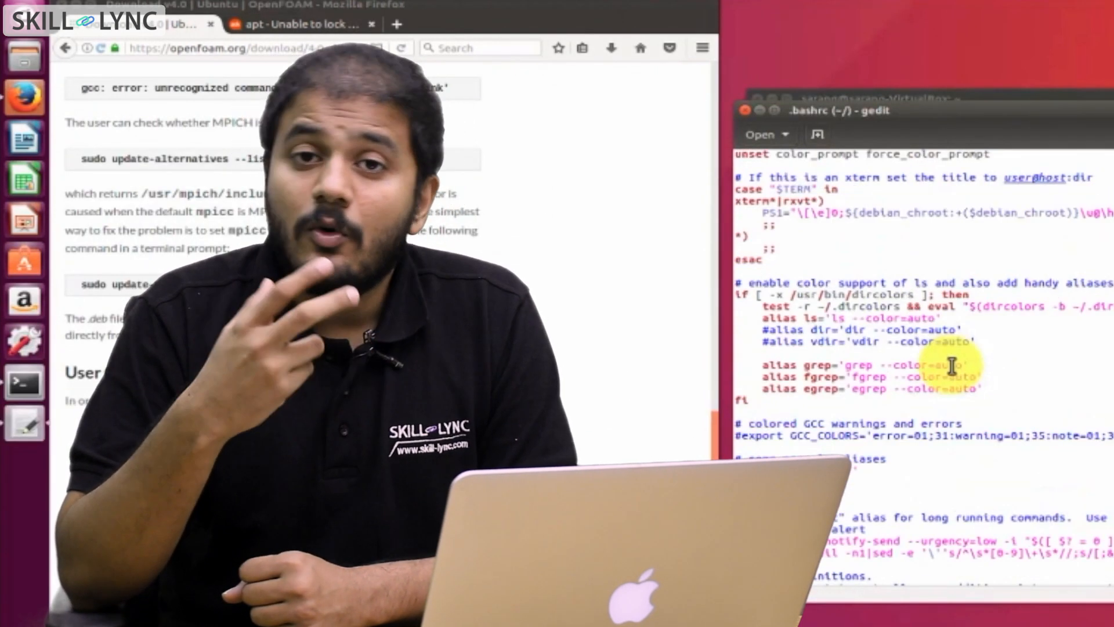
{"action": "scroll", "scroll_direction": "down", "scroll_amount": 3}
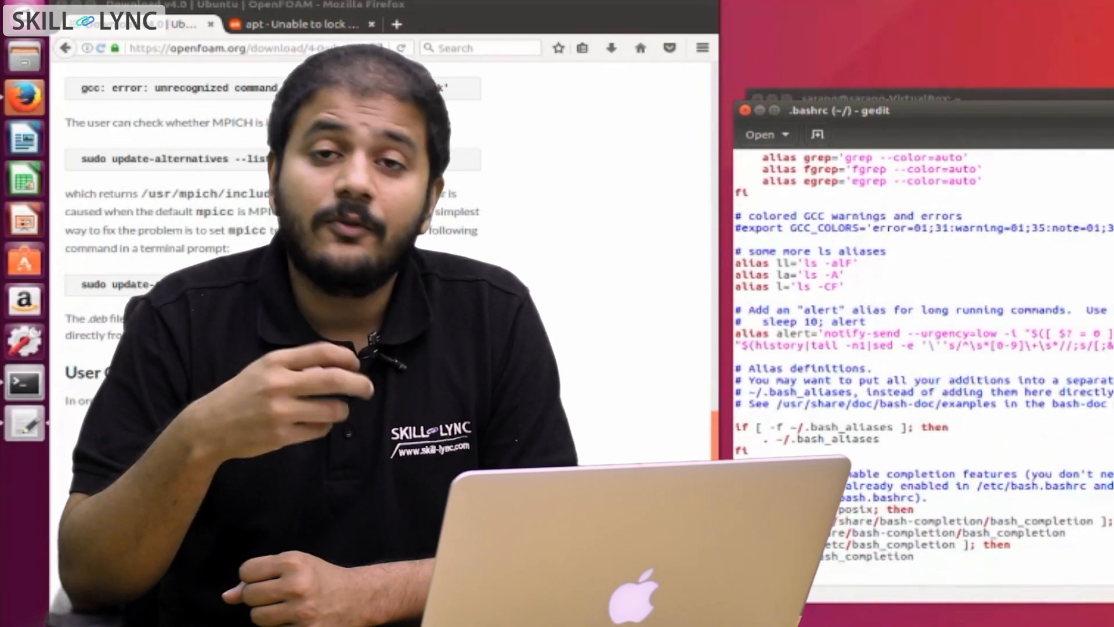